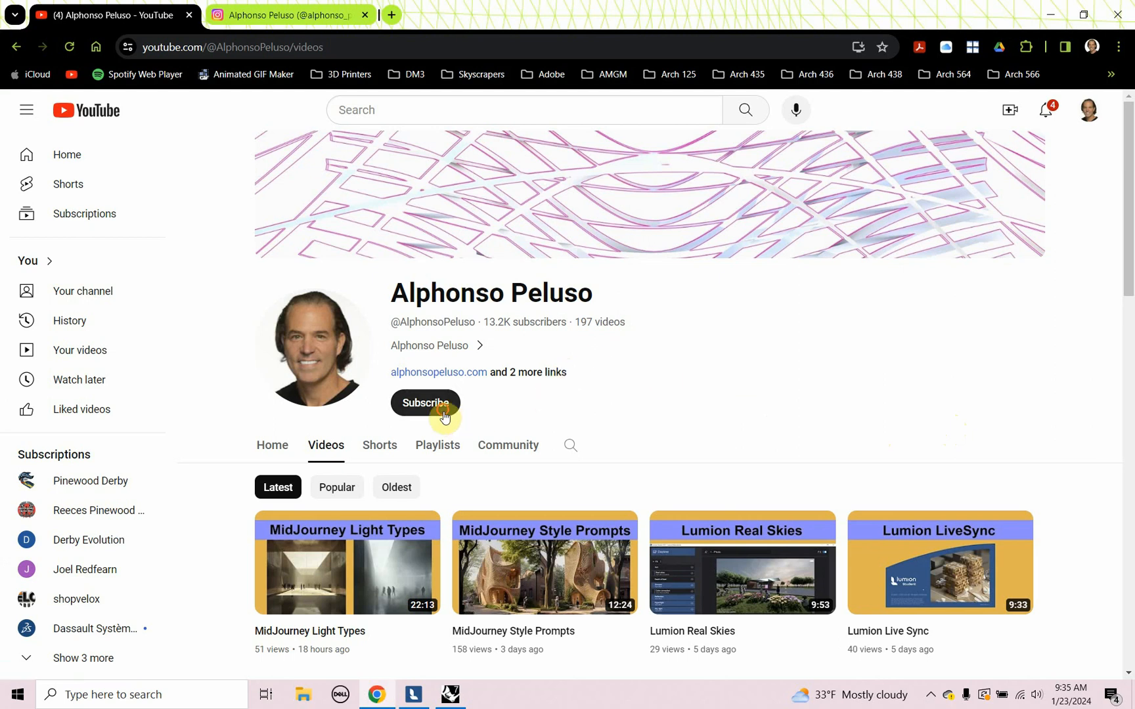
- Show the channel's Videos list with the Lumion LiveSync and Real Skies tutorials
click(415, 694)
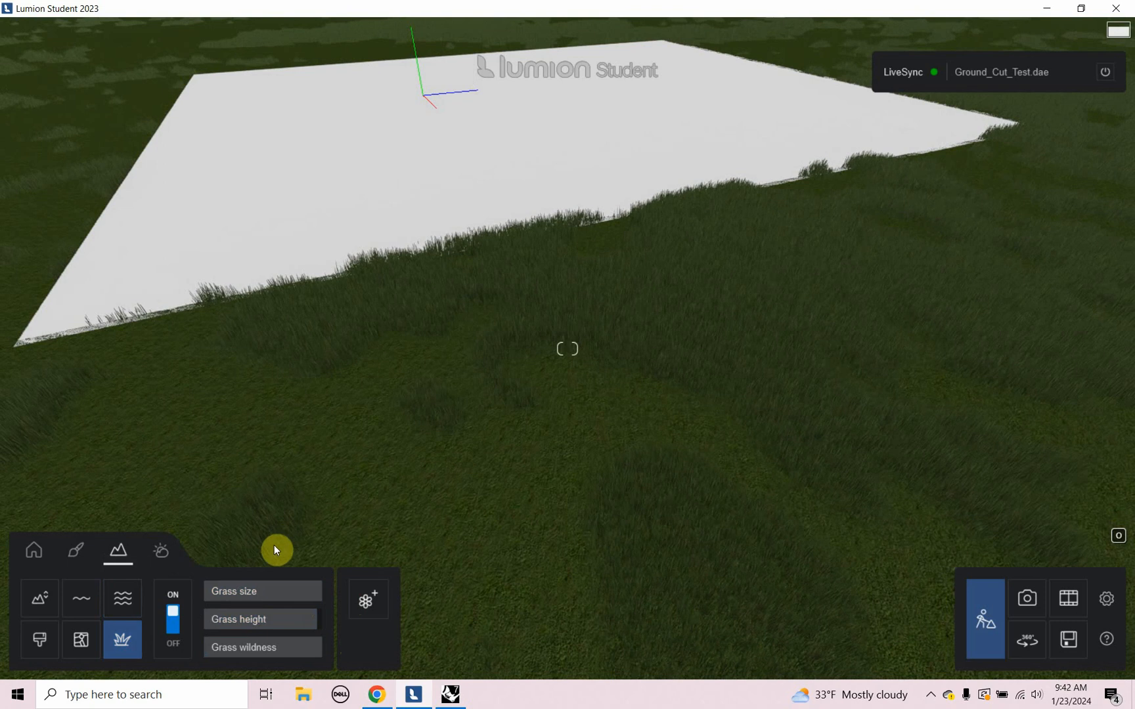
- Switch grass on in the Landscape Grass panel for the terrain around the slab
click(40, 640)
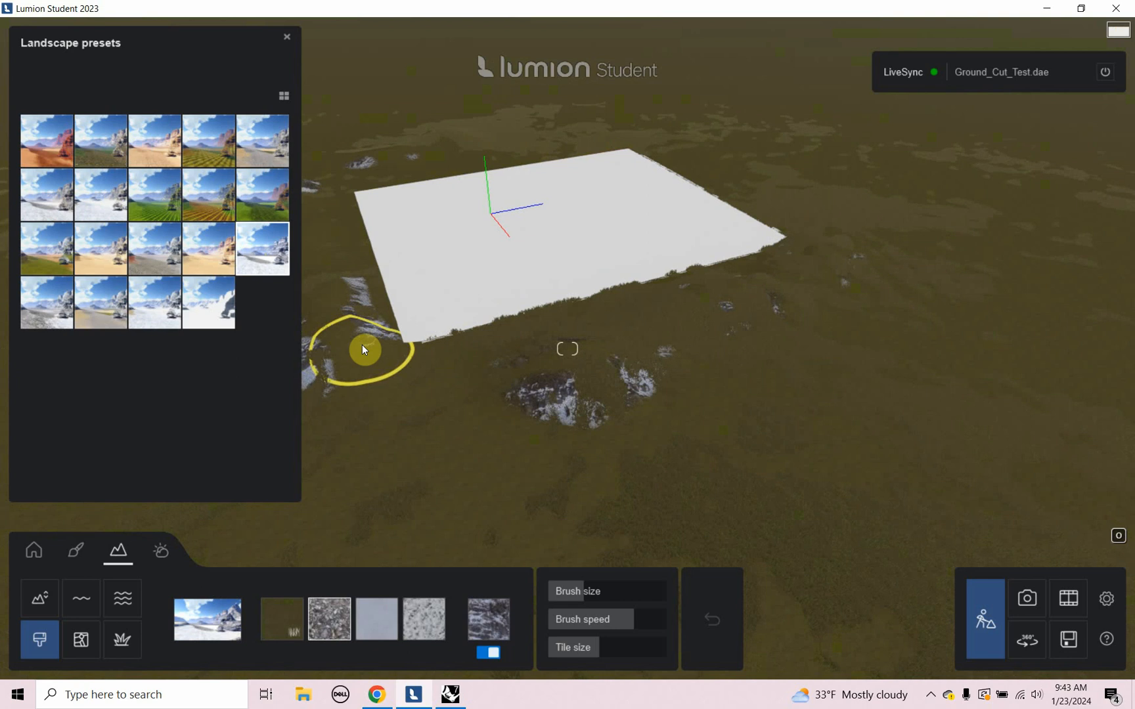
drag(365, 349, 732, 403)
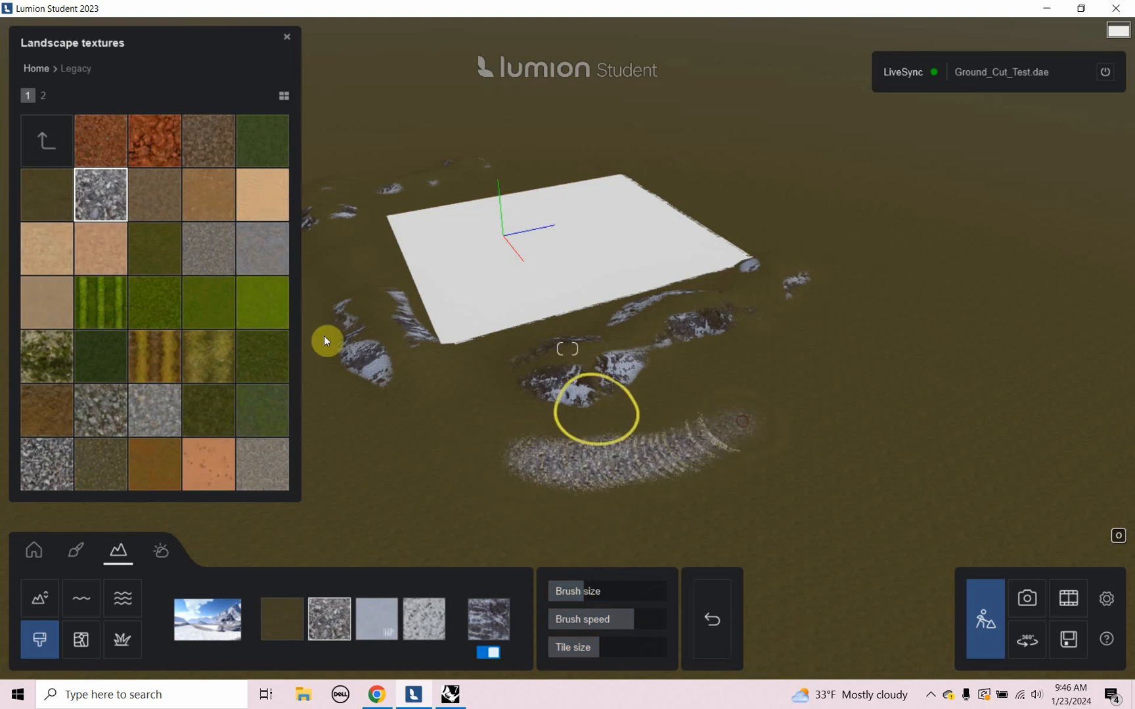
- Choose the Legacy gravel rock landscape texture for brush-painting near the slab
click(43, 94)
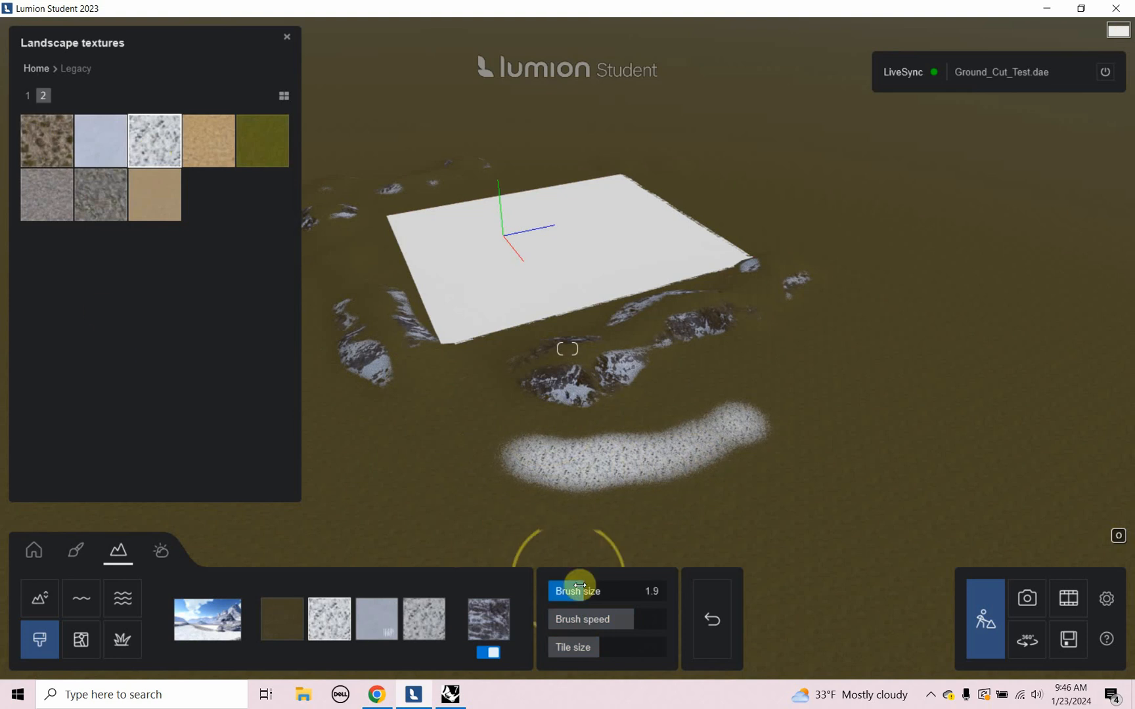